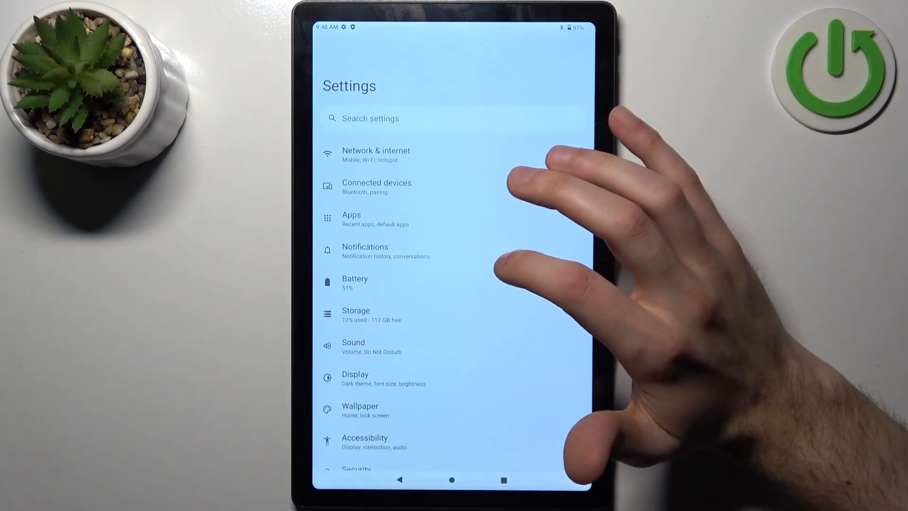
Navigate through System and Reset options to the Erase all data (factory reset) page
scroll("down", 3)
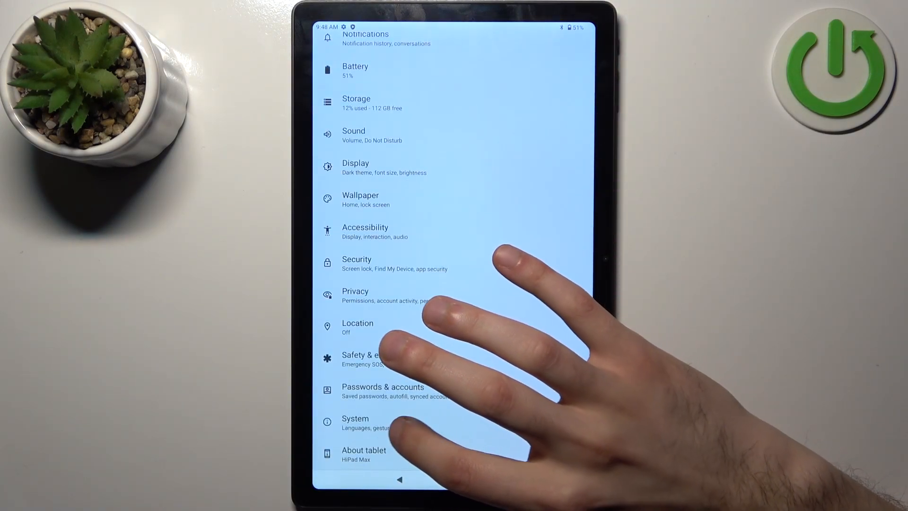
left_click(355, 423)
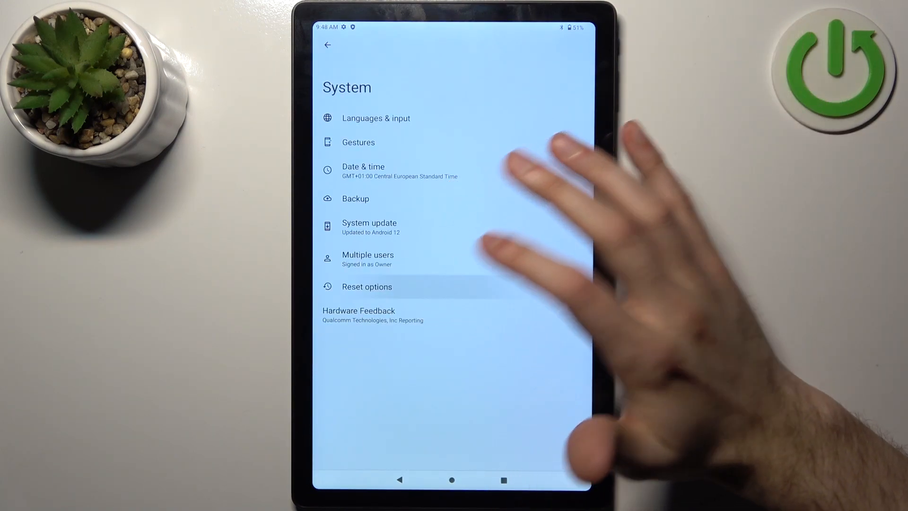
left_click(366, 286)
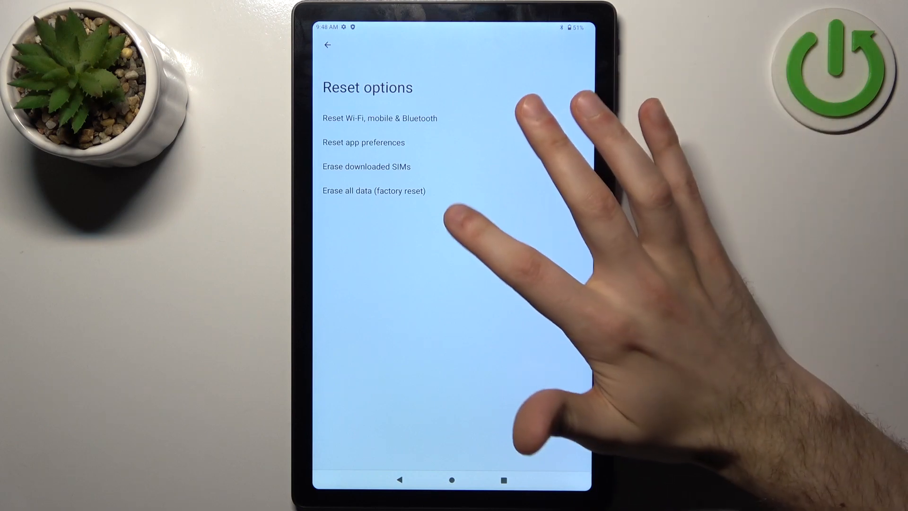
left_click(374, 190)
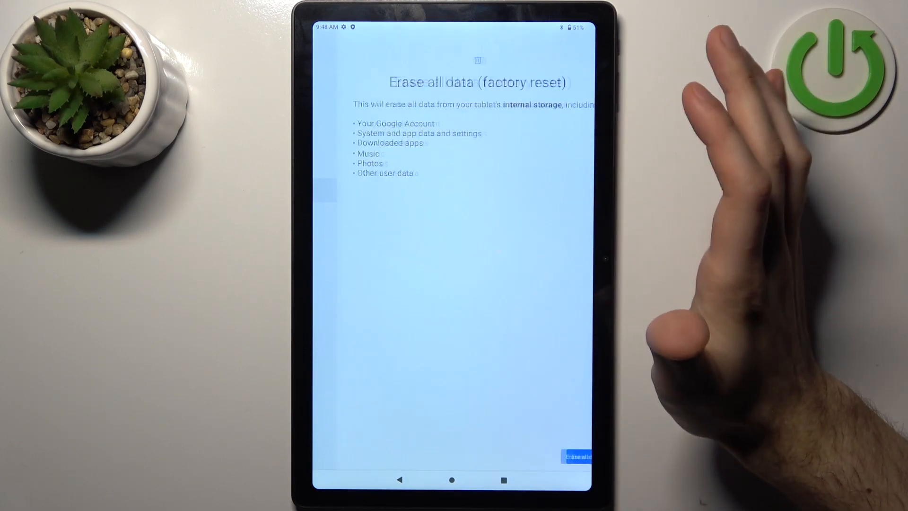
Accept Erase all data twice so the tablet wipes itself and restarts
left_click(576, 456)
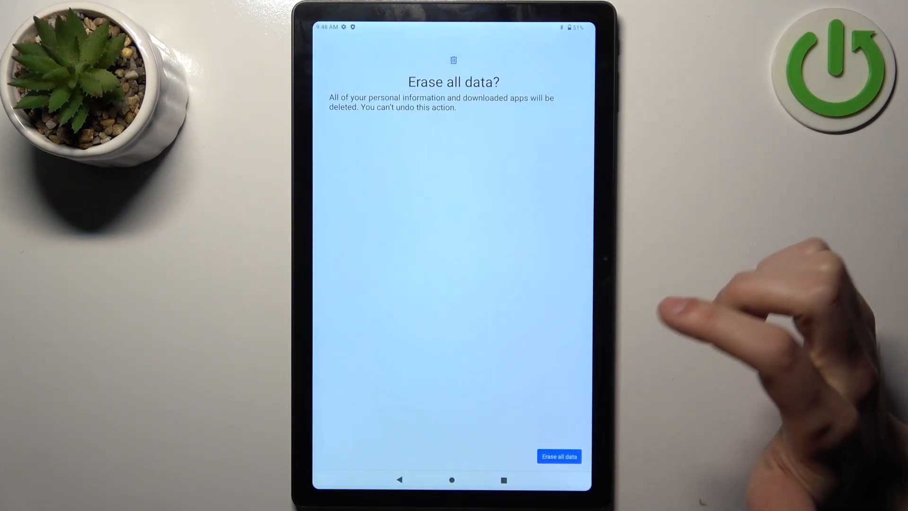
left_click(558, 456)
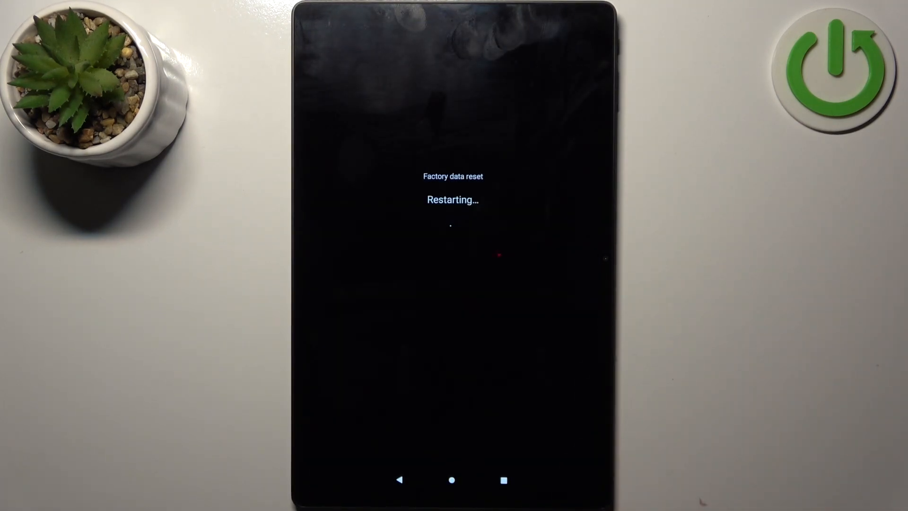